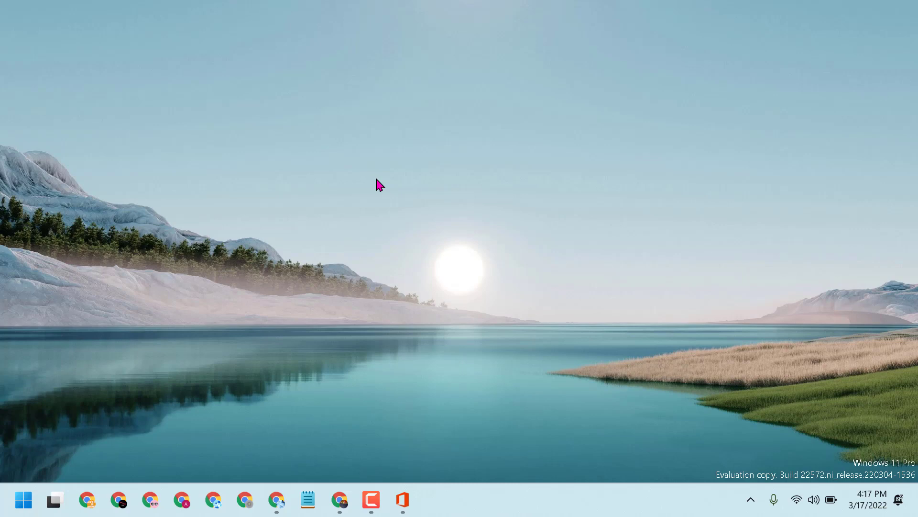
{"action": "mouse_move", "coordinate": [361, 150]}
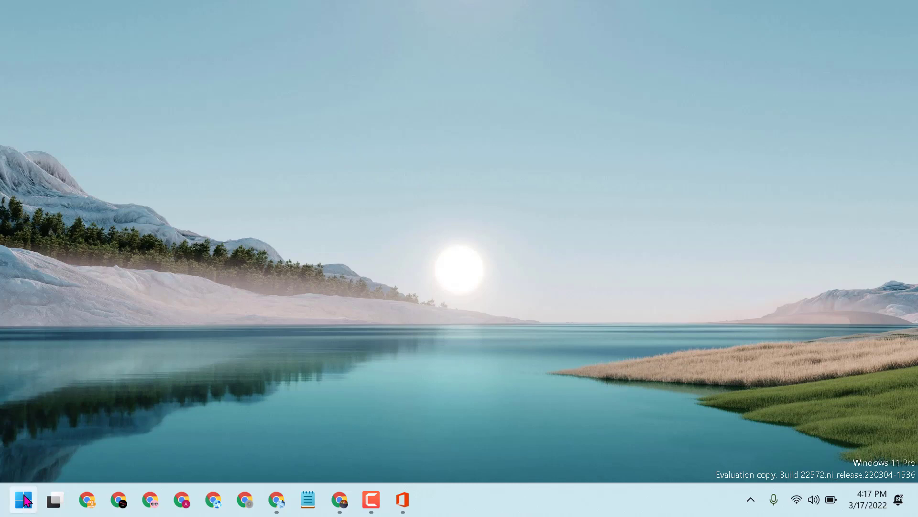
- Open Settings from the Start menu and go to the Apps section
{"action": "left_click", "coordinate": [23, 499]}
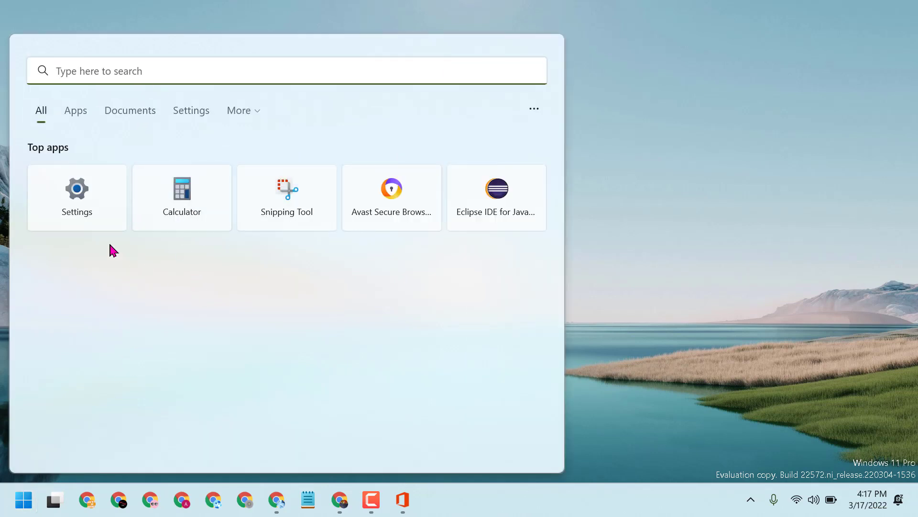
{"action": "left_click", "coordinate": [77, 197]}
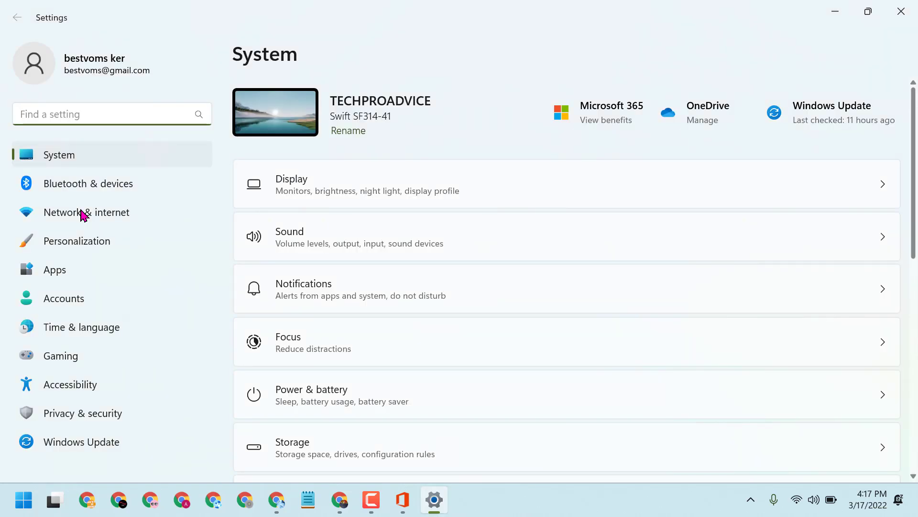
{"action": "left_click", "coordinate": [54, 270]}
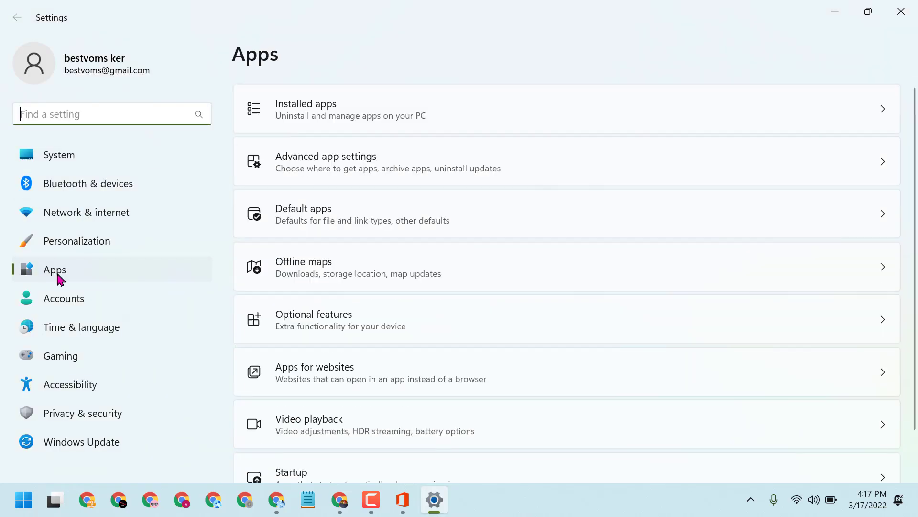
{"action": "mouse_move", "coordinate": [342, 128]}
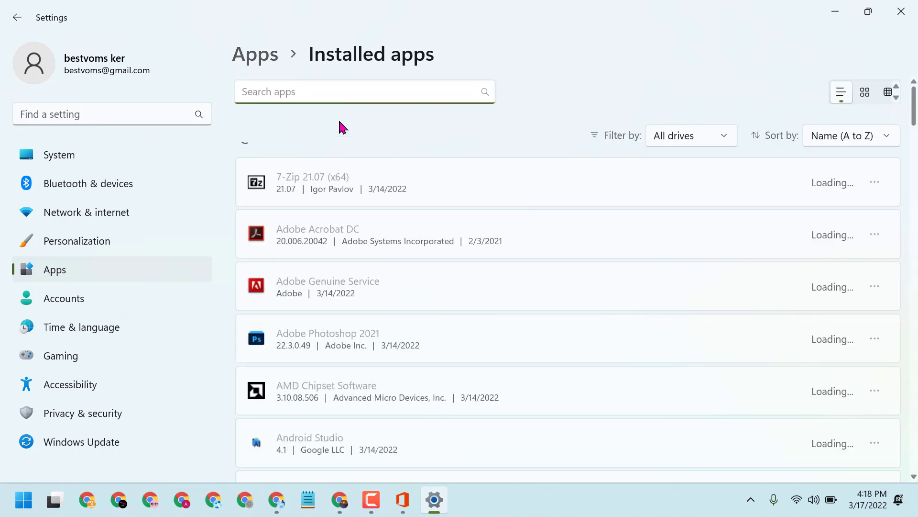
- Scroll the Installed apps list down to Microsoft Office Professional Plus 2016 - hi-in
{"action": "scroll", "scroll_direction": "down", "scroll_amount": 3}
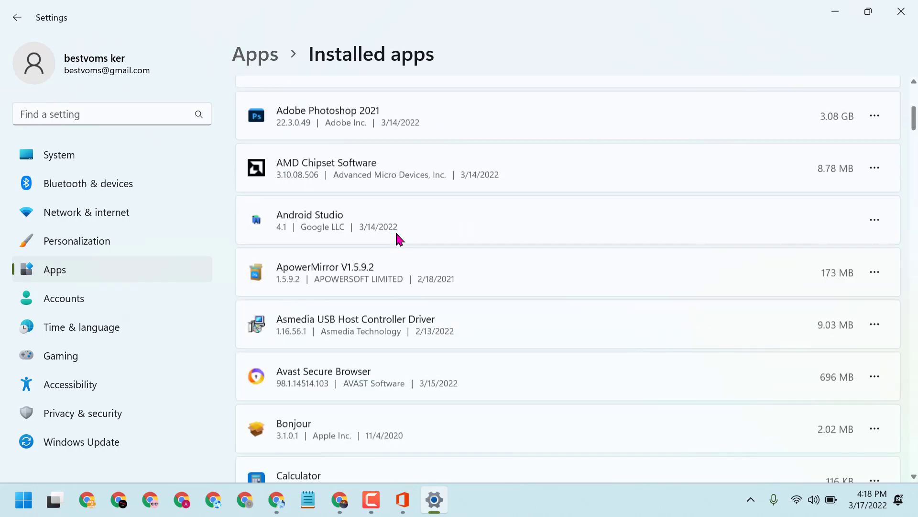
{"action": "scroll", "scroll_direction": "down", "scroll_amount": 3}
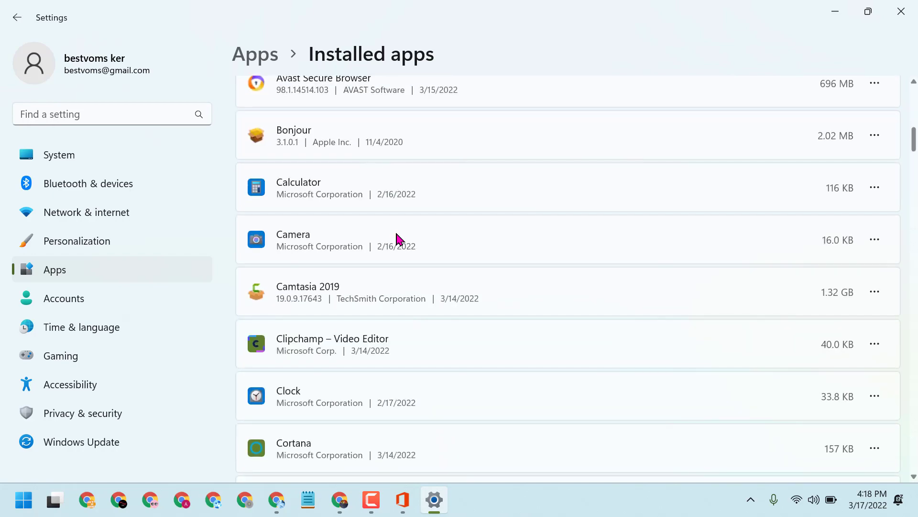
{"action": "scroll", "scroll_direction": "down", "scroll_amount": 3}
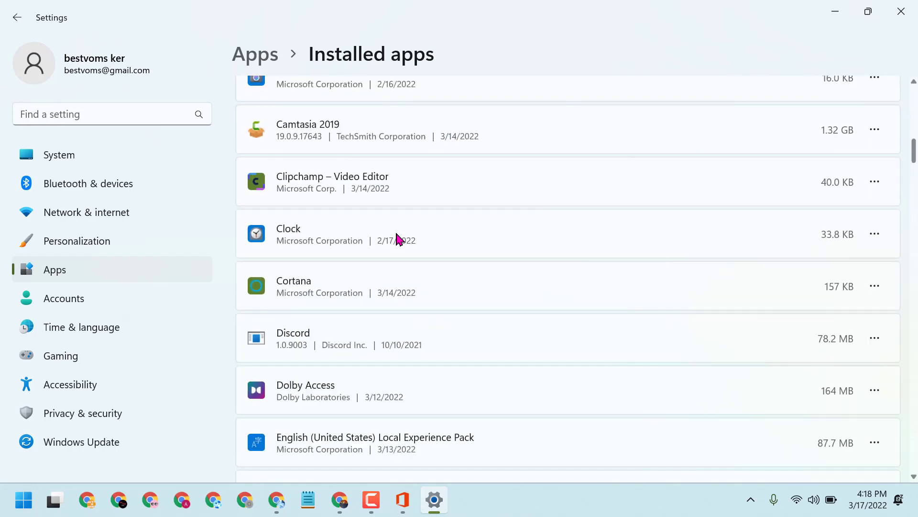
{"action": "scroll", "scroll_direction": "down", "scroll_amount": 3}
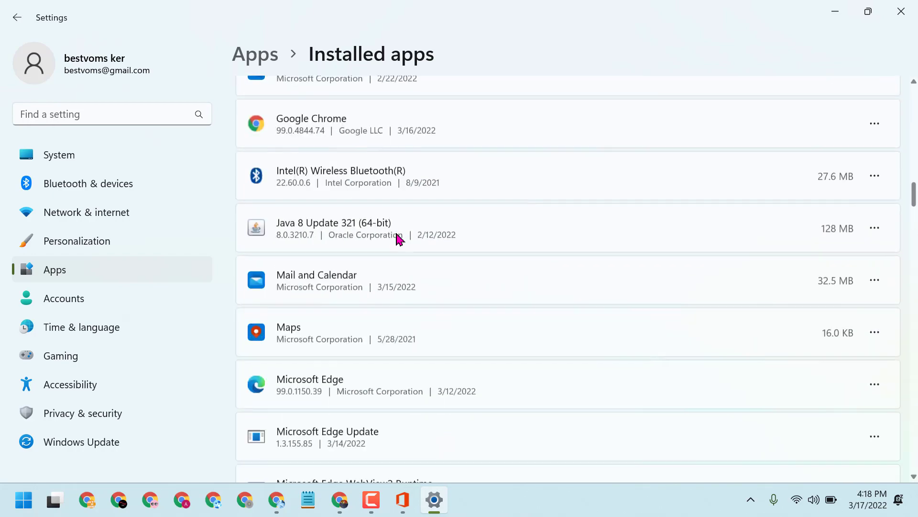
{"action": "scroll", "scroll_direction": "down", "scroll_amount": 3}
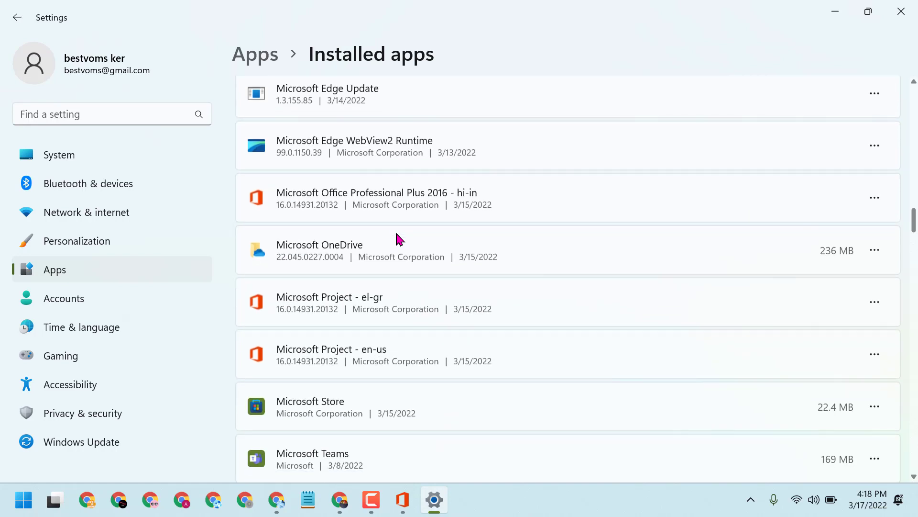
{"action": "mouse_move", "coordinate": [382, 213]}
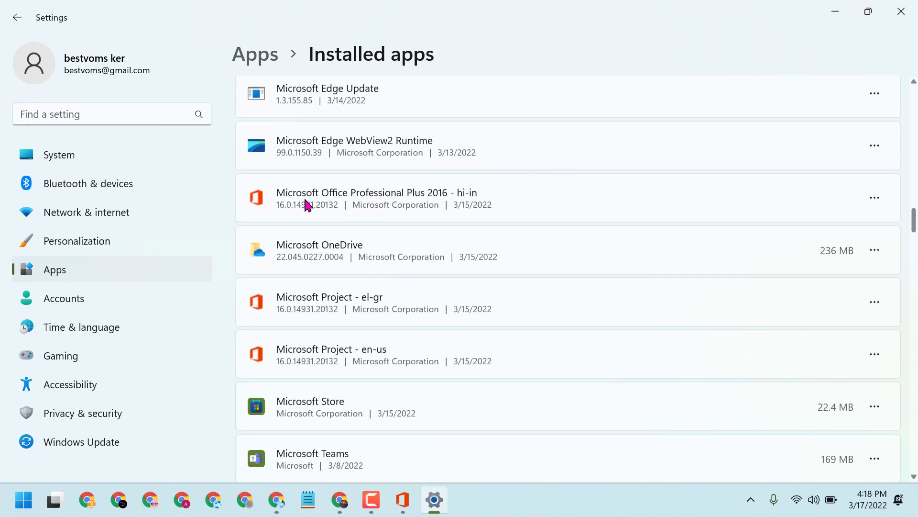
{"action": "mouse_move", "coordinate": [311, 210]}
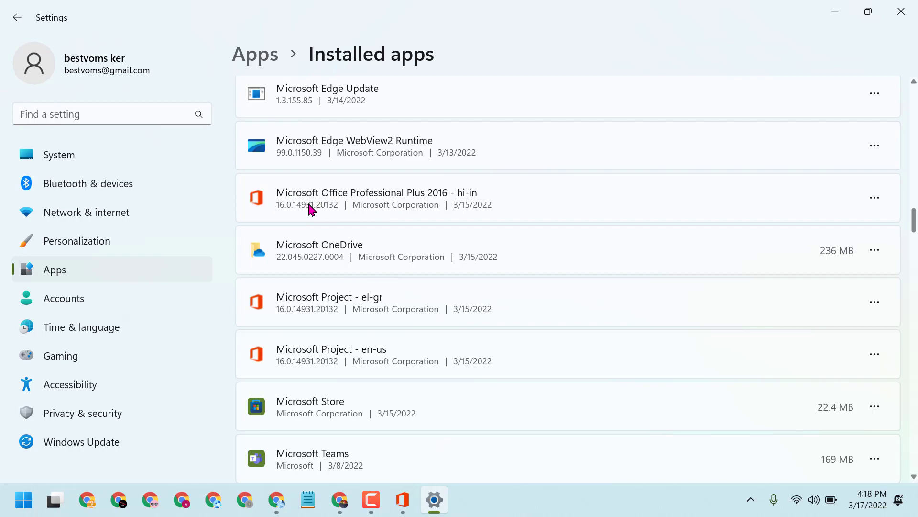
{"action": "mouse_move", "coordinate": [373, 209]}
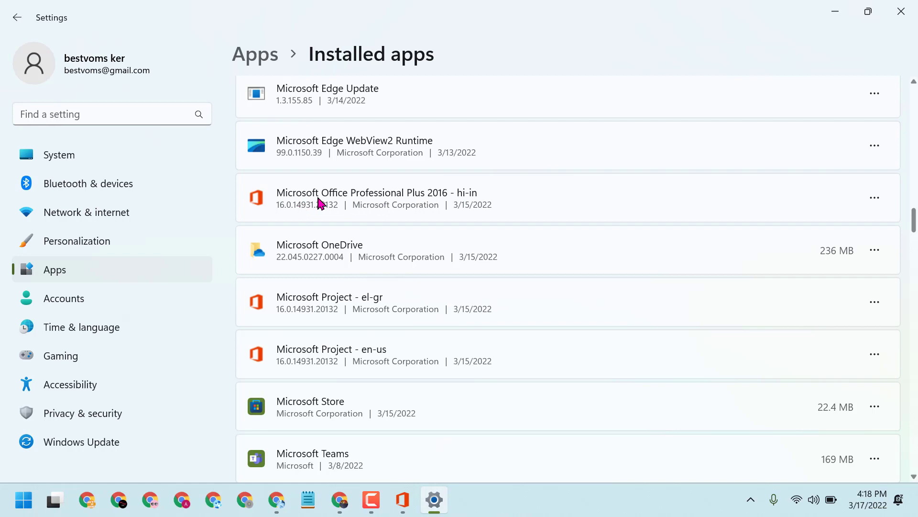
{"action": "mouse_move", "coordinate": [315, 203]}
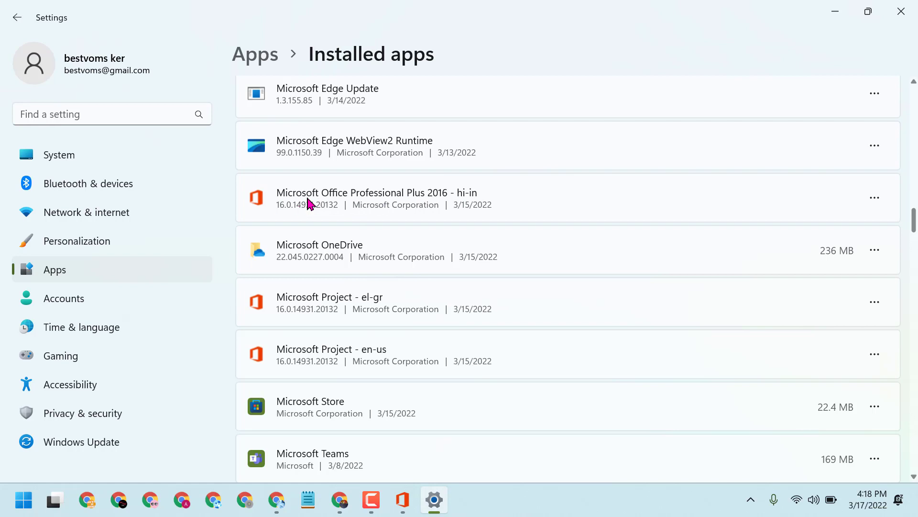
{"action": "mouse_move", "coordinate": [517, 204]}
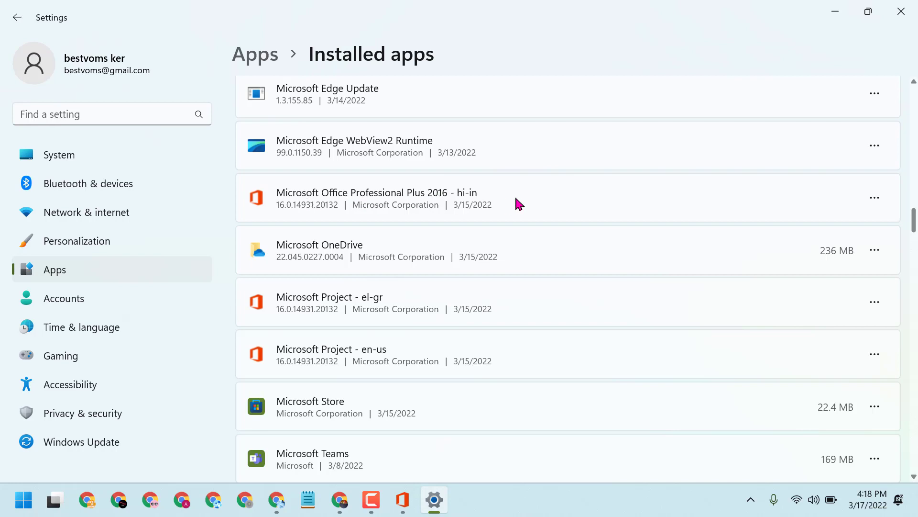
- Uninstall Microsoft Office Professional Plus 2016 from its options menu and confirm
{"action": "left_click", "coordinate": [874, 198]}
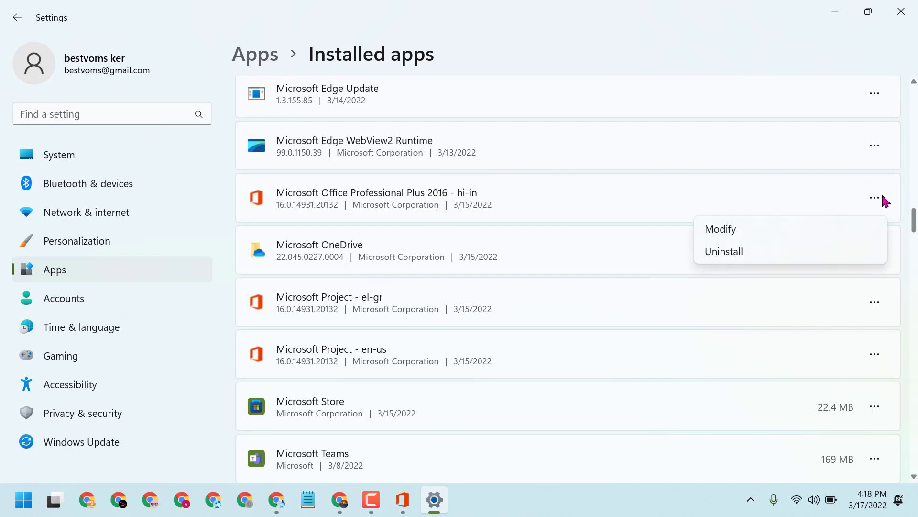
{"action": "left_click", "coordinate": [724, 251]}
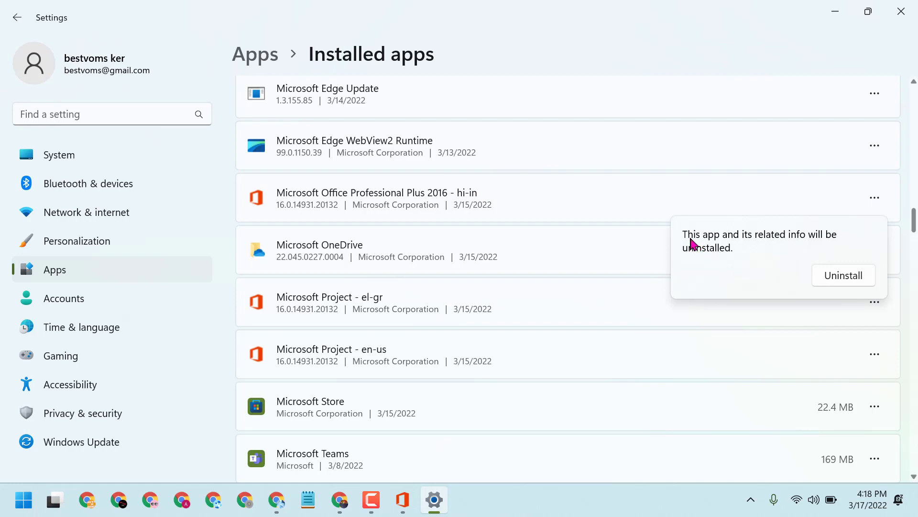
{"action": "mouse_move", "coordinate": [707, 259]}
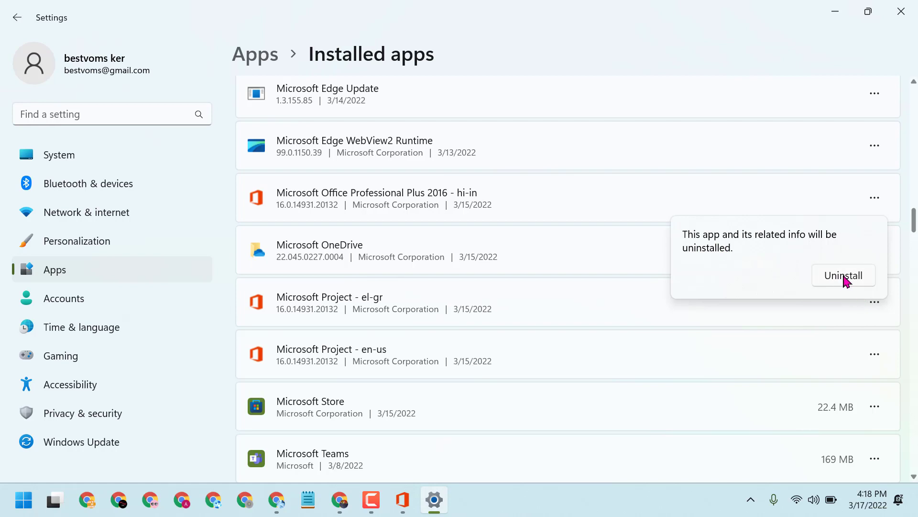
{"action": "left_click", "coordinate": [843, 276]}
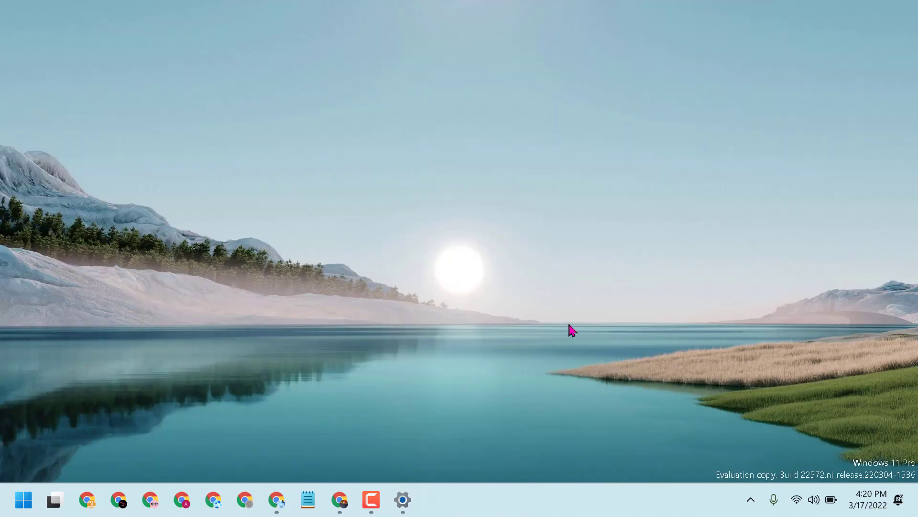